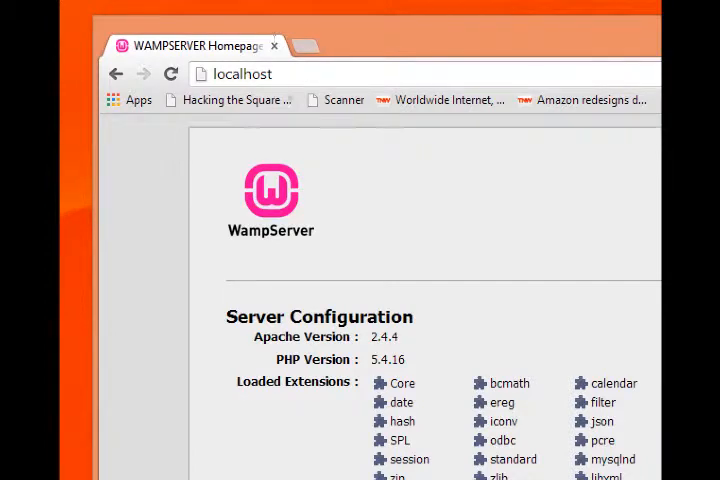
pyautogui.moveTo(321, 201)
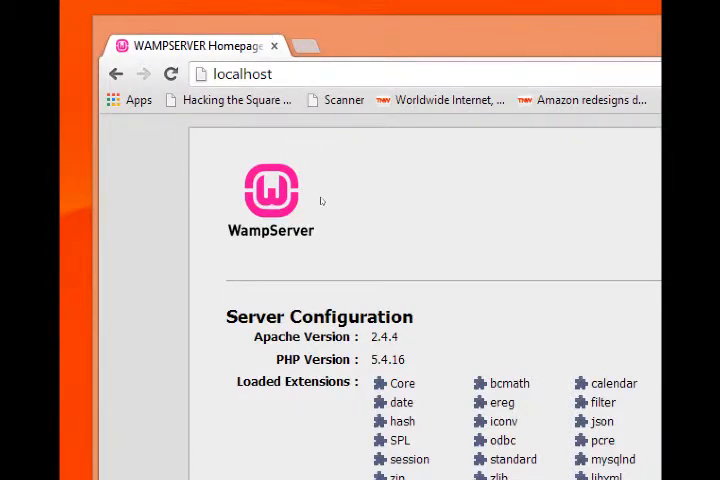
# Open the wordpress project from the local server list, landing on the Victor's Bakery front page
pyautogui.scroll(-3)
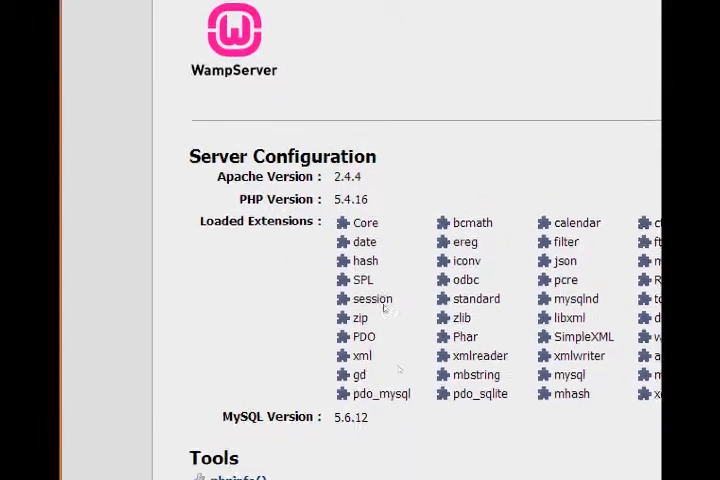
pyautogui.scroll(-3)
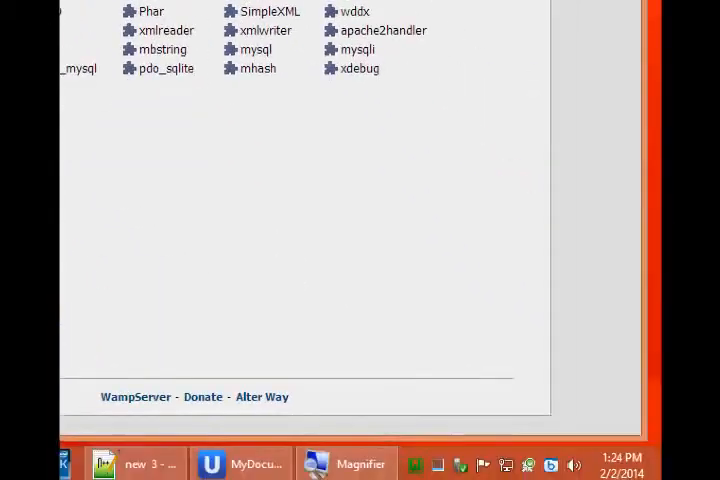
pyautogui.moveTo(424, 463)
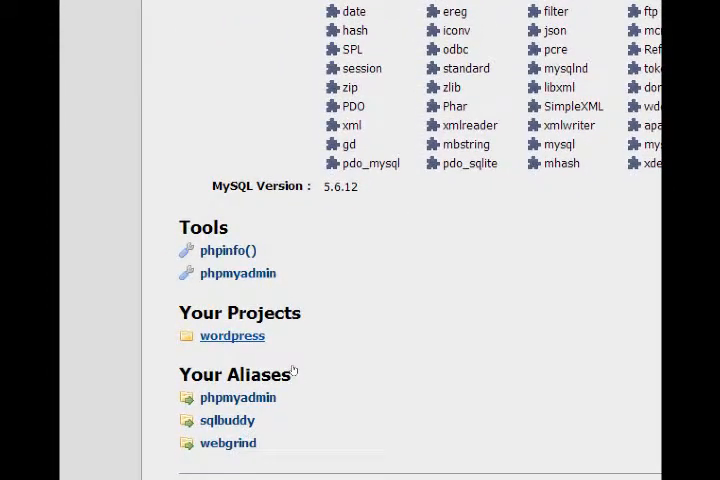
pyautogui.moveTo(293, 370)
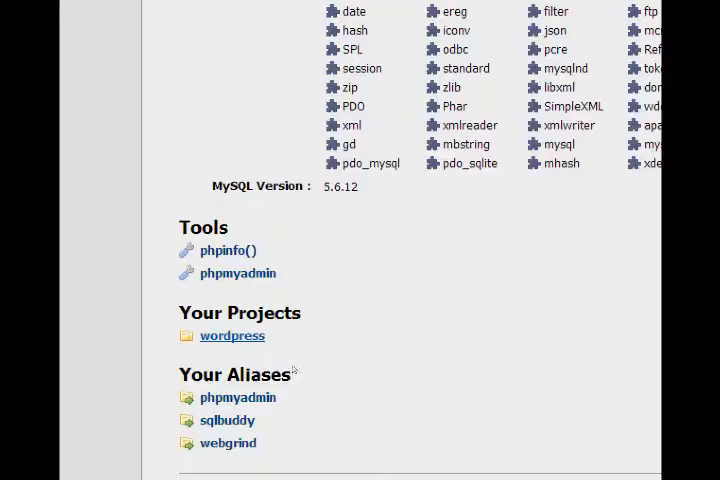
pyautogui.click(232, 335)
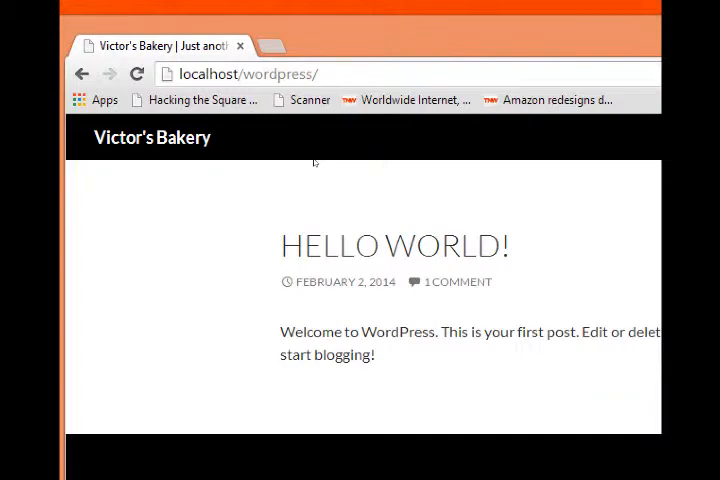
pyautogui.click(612, 11)
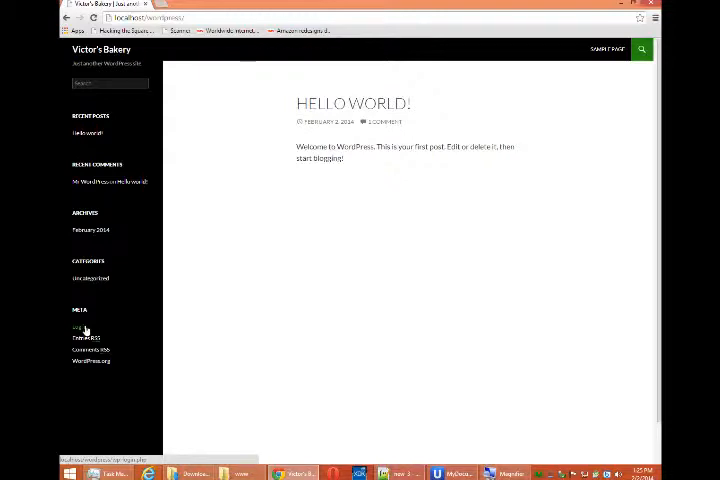
# Log in via the Meta link as victor using the saved autofill credentials, reaching the Dashboard
pyautogui.click(81, 330)
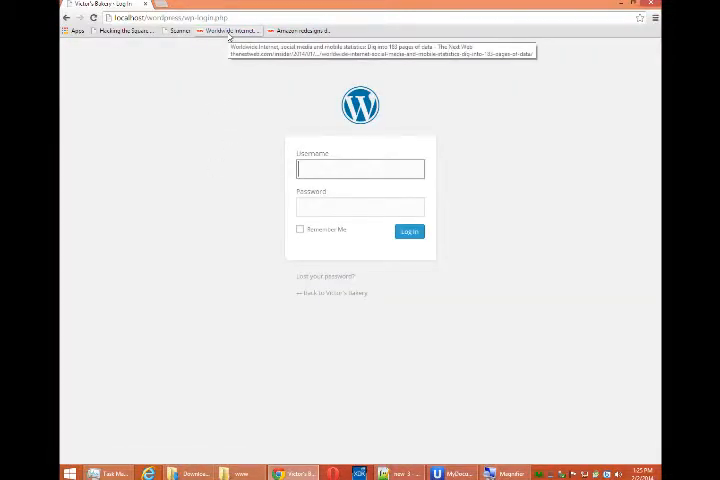
pyautogui.press('f11')
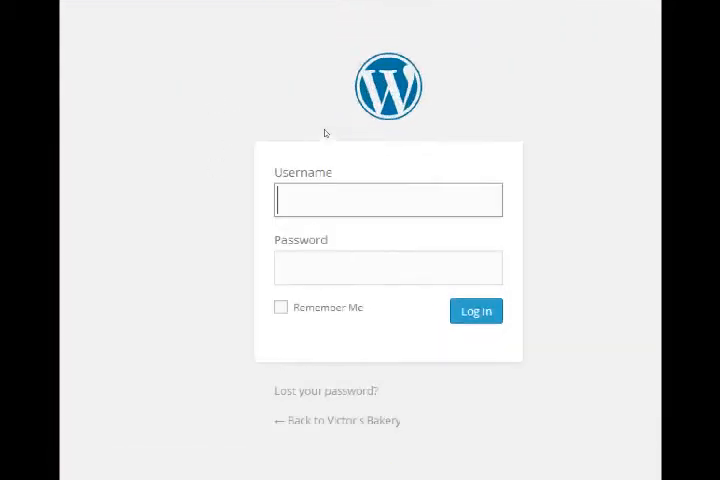
pyautogui.click(388, 199)
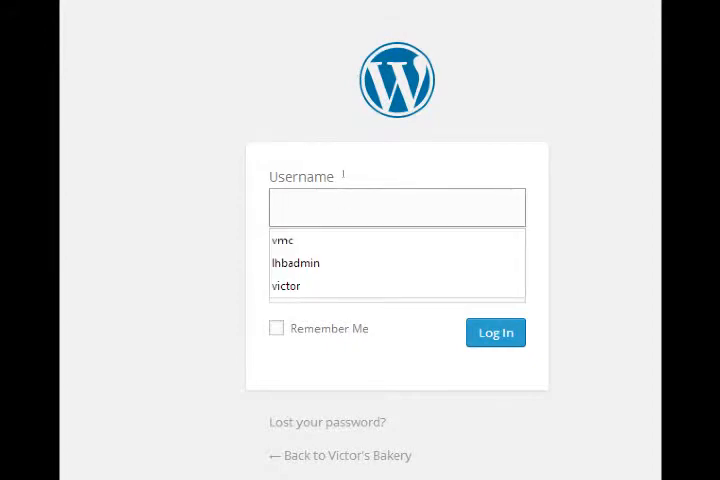
pyautogui.click(287, 285)
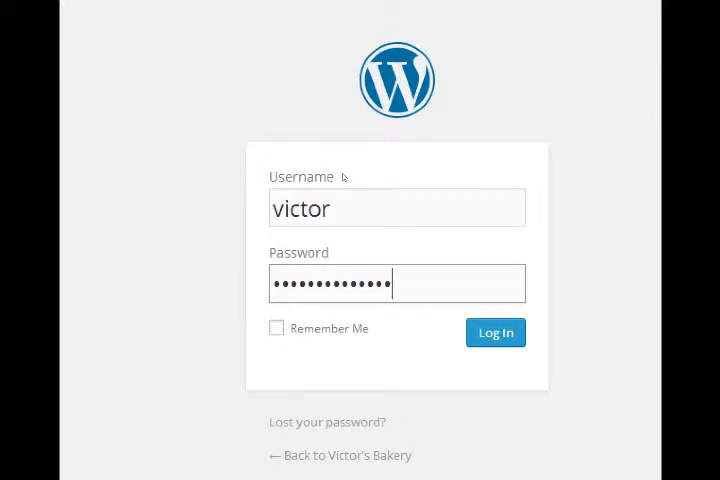
pyautogui.click(495, 332)
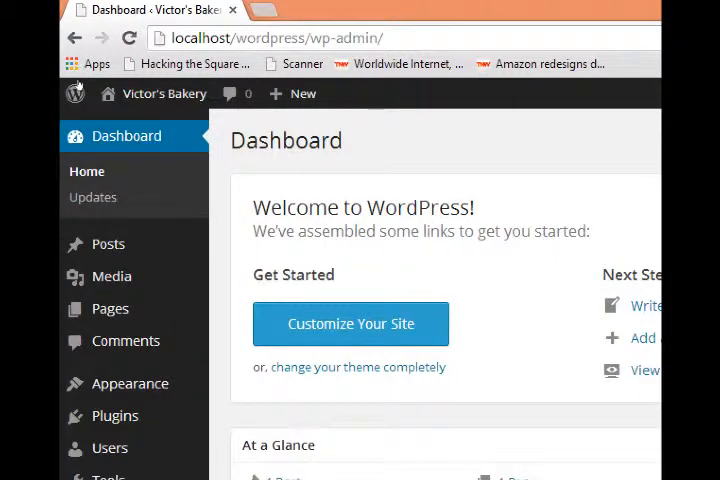
# Review the Dashboard widgets and open Updates, confirming version 3.8.1 is current
pyautogui.scroll(-3)
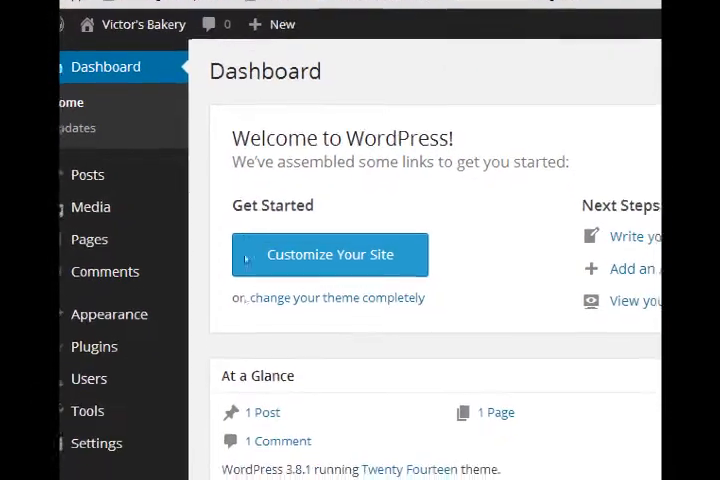
pyautogui.scroll(-3)
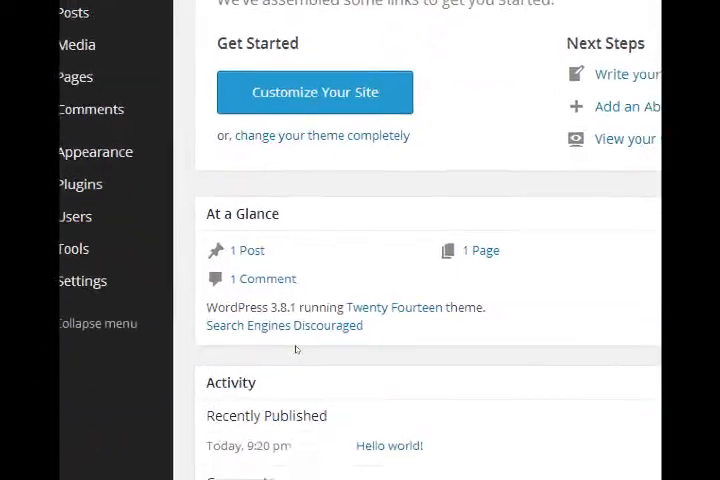
pyautogui.scroll(-3)
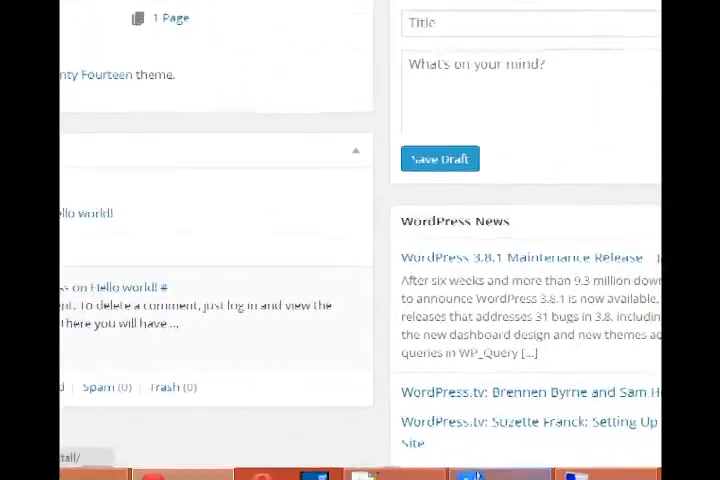
pyautogui.scroll(3)
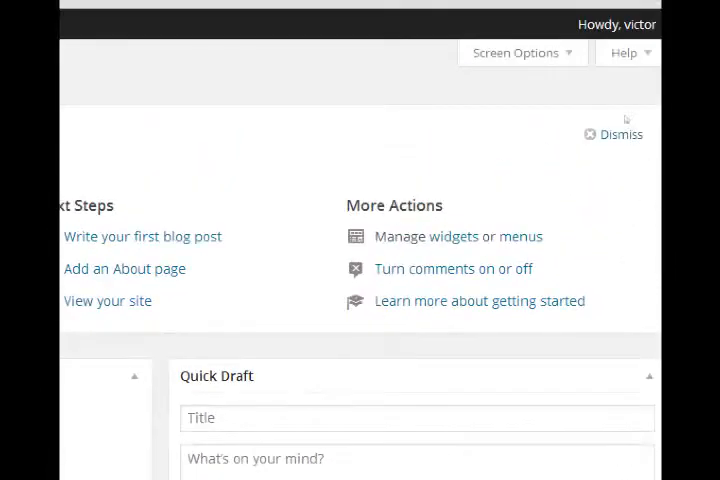
pyautogui.scroll(3)
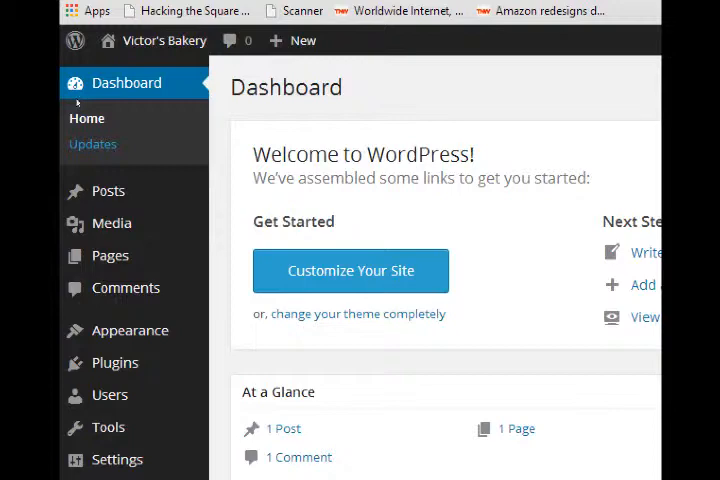
pyautogui.click(93, 143)
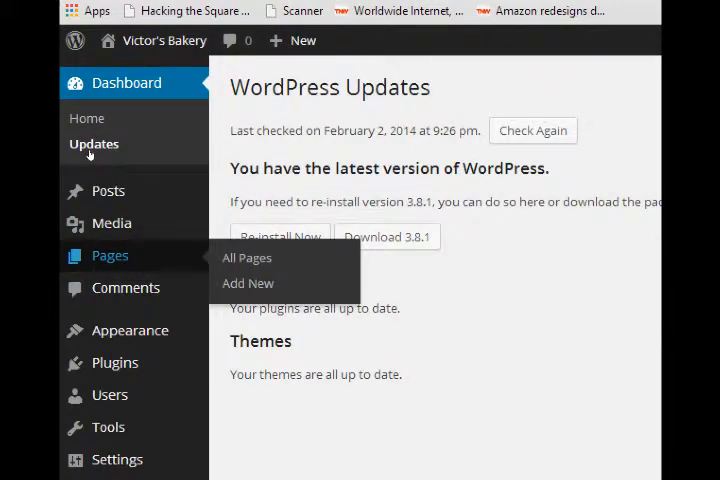
# View All Pages showing the Sample Page, then switch to the Posts list with Hello world!
pyautogui.click(246, 257)
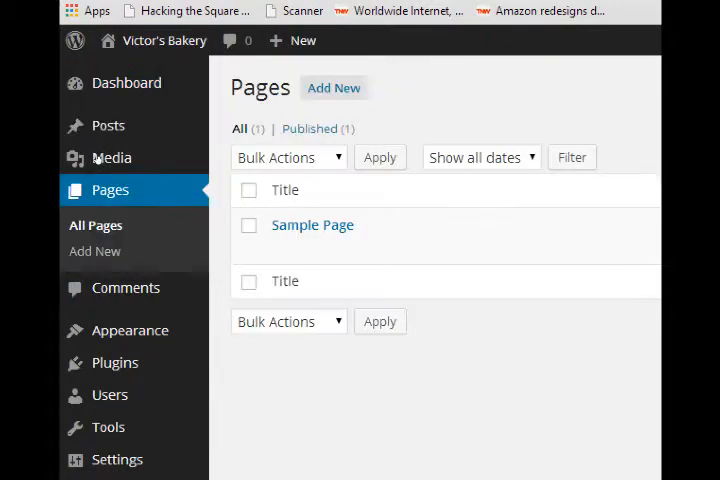
pyautogui.moveTo(312, 224)
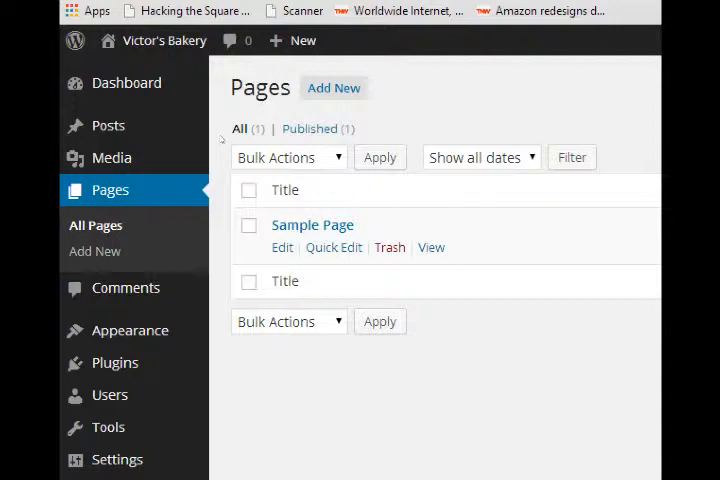
pyautogui.moveTo(178, 138)
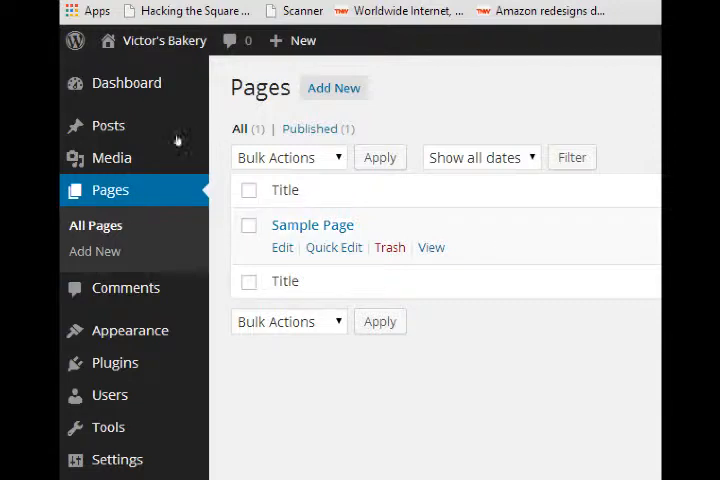
pyautogui.click(108, 125)
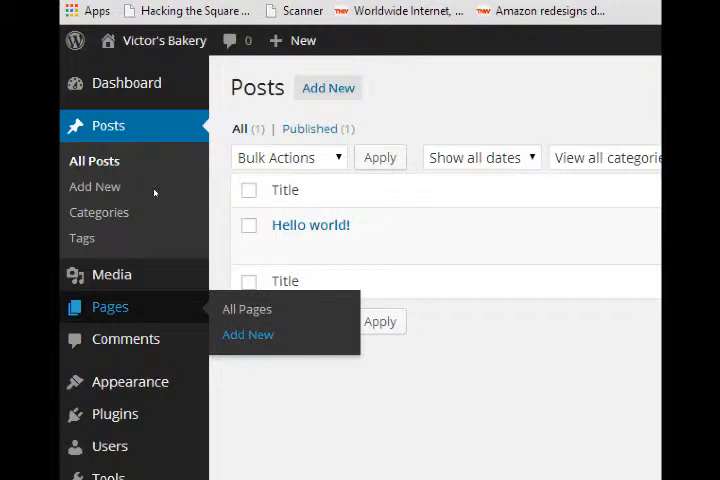
pyautogui.click(247, 334)
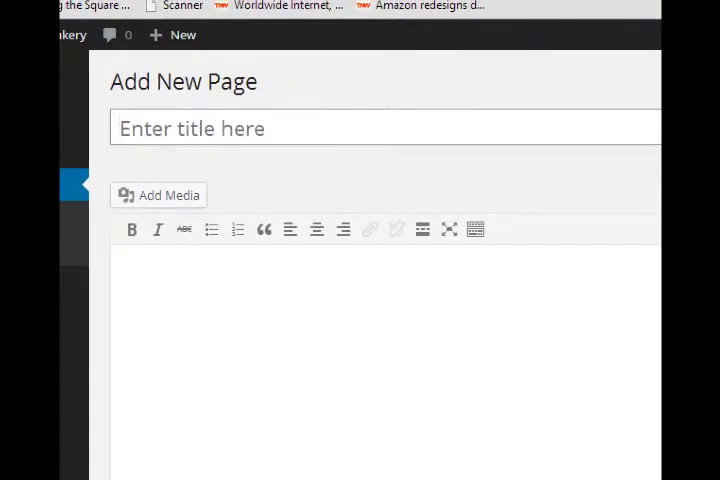
pyautogui.write('Abo')
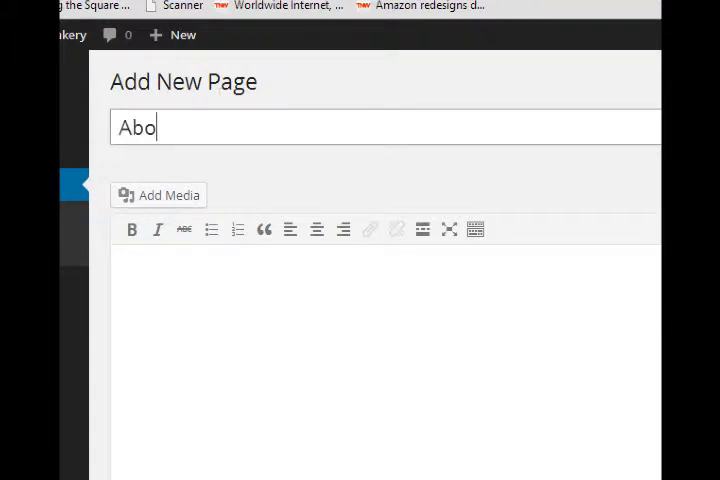
pyautogui.write('ut Us')
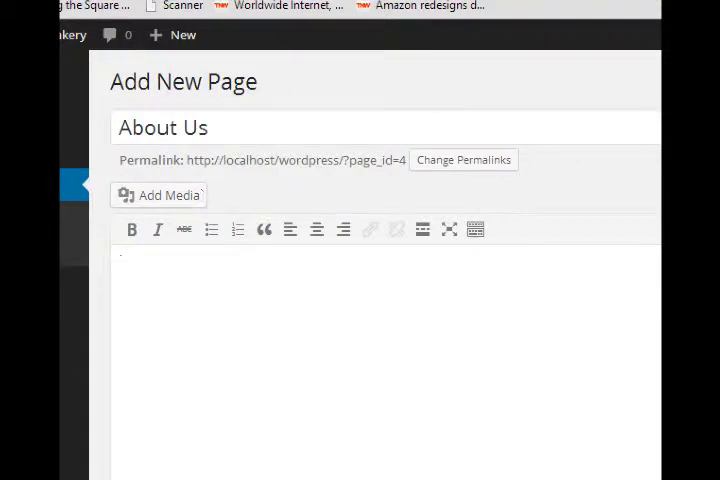
pyautogui.scroll(-3)
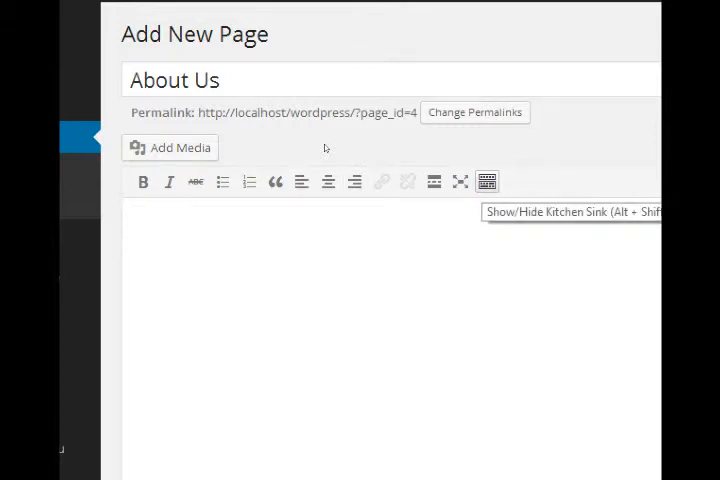
# With the Kitchen Sink toolbar shown, write 'Victor's Bakery, serving San Diego since 2014'
pyautogui.click(300, 220)
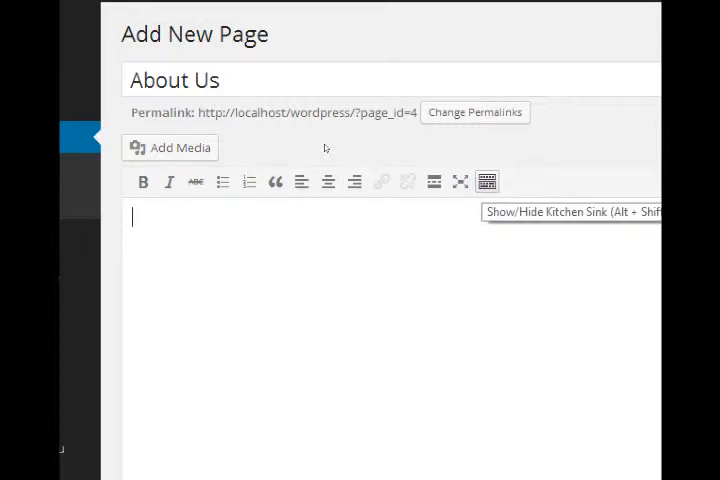
pyautogui.click(487, 181)
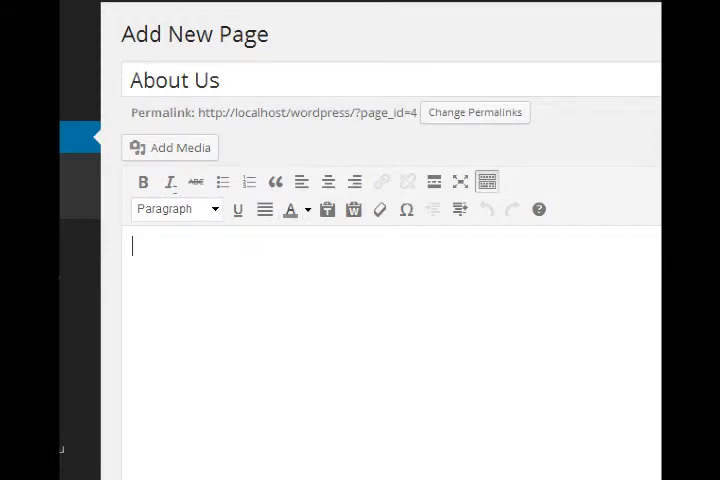
pyautogui.write("Victor's")
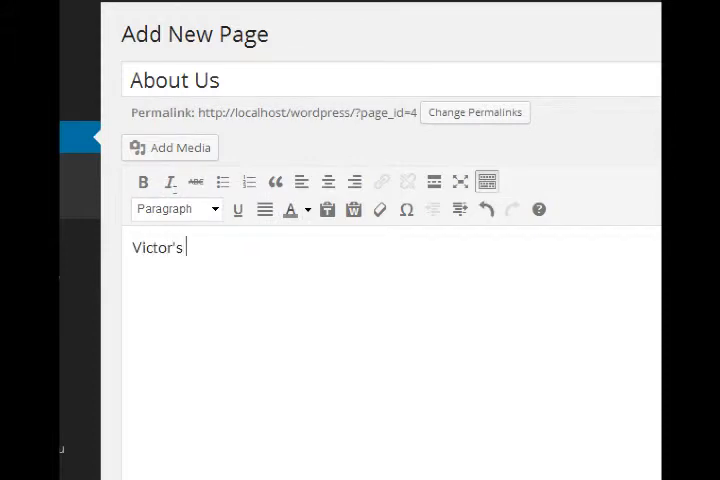
pyautogui.write('Bakery, se')
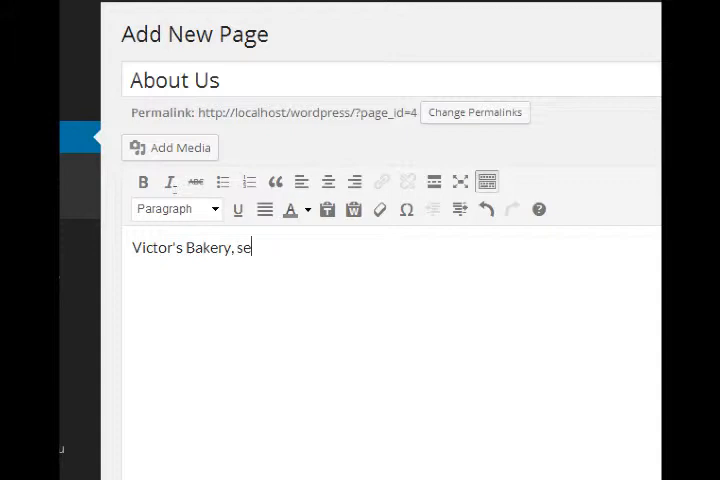
pyautogui.write('rving San D')
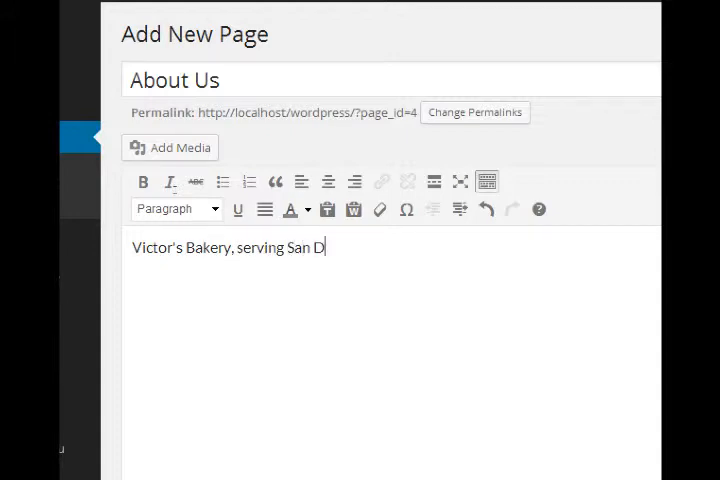
pyautogui.write('iego since 2014.')
pyautogui.write('W')
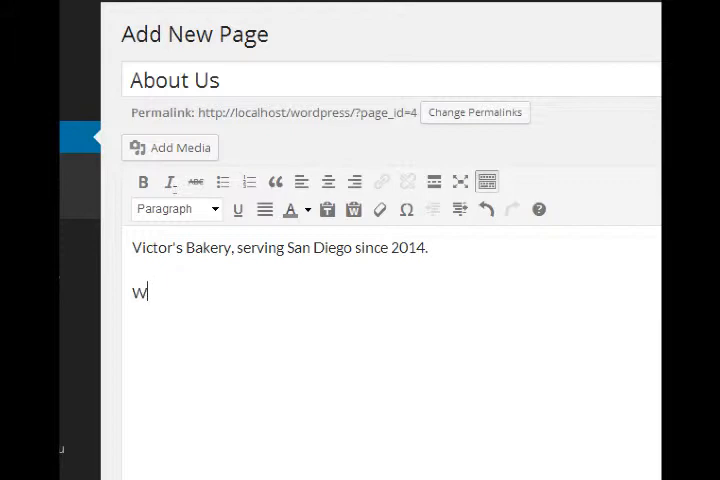
# Add a second paragraph about striving for the best organic, free trade, vegan, gluten free baked goods
pyautogui.write('e strive for th')
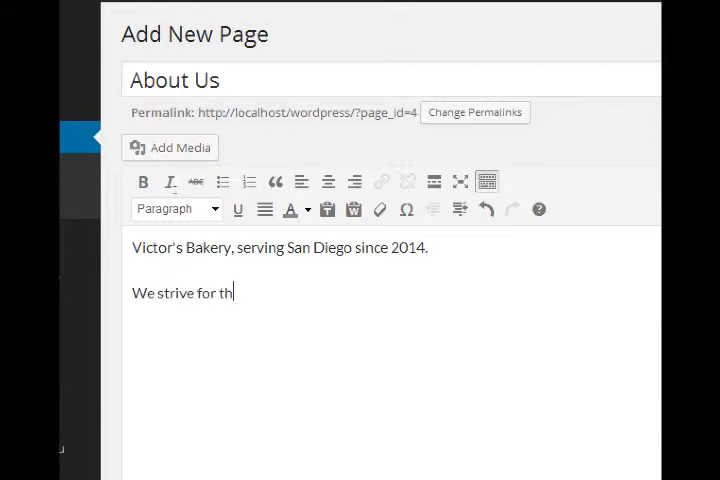
pyautogui.write('e best or')
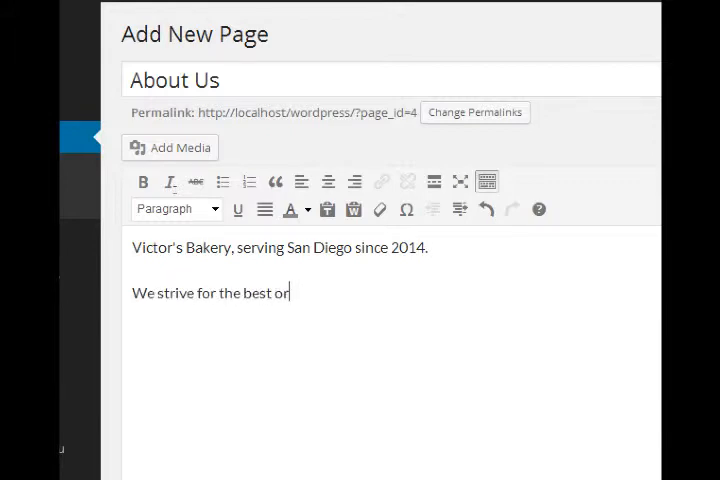
pyautogui.write('g')
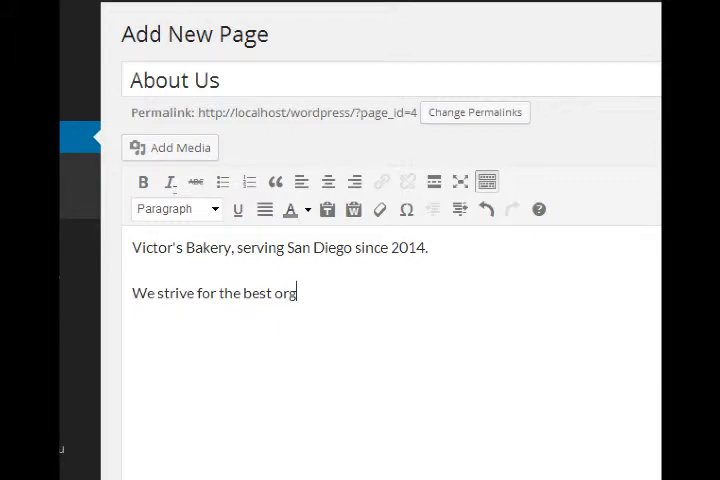
pyautogui.write('in')
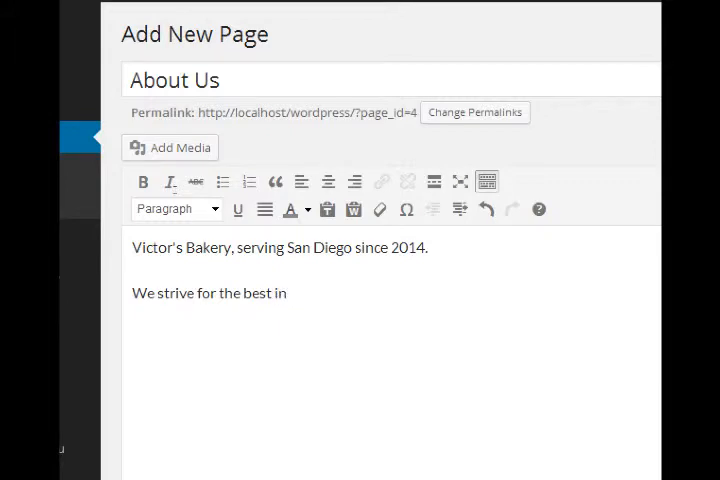
pyautogui.write('organic, free ta')
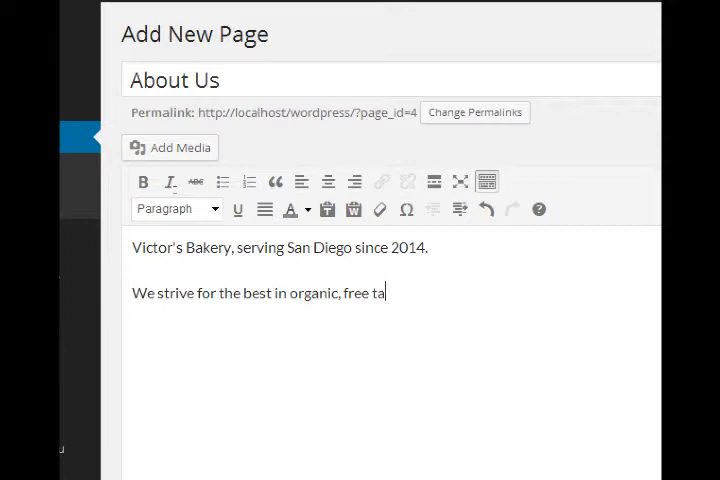
pyautogui.write('de,')
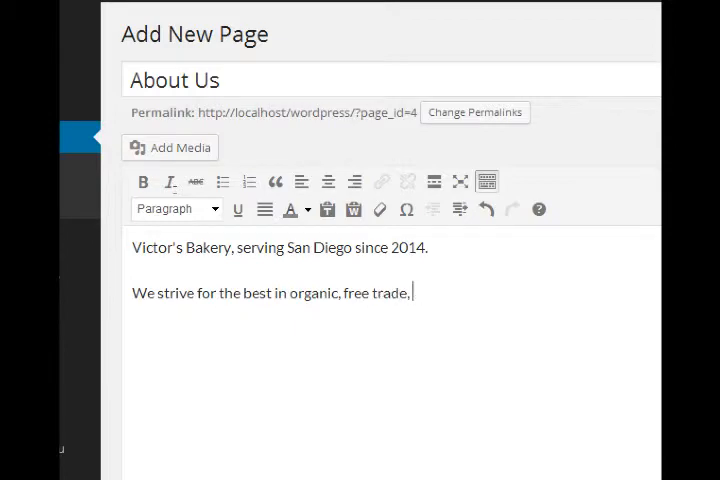
pyautogui.write('vegan, glute')
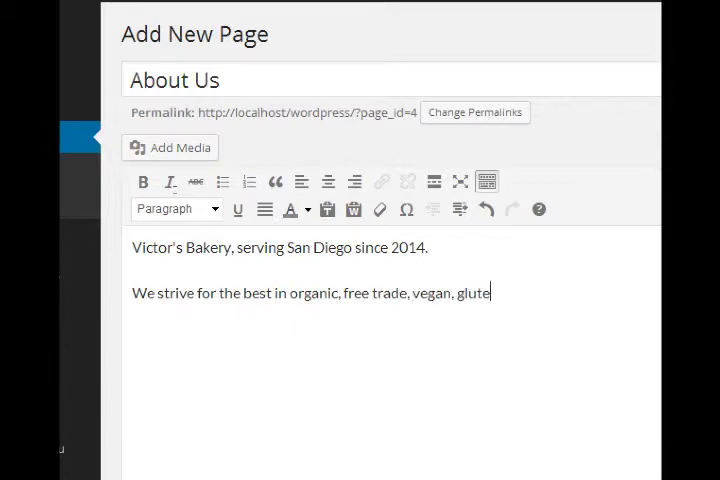
pyautogui.write('n free')
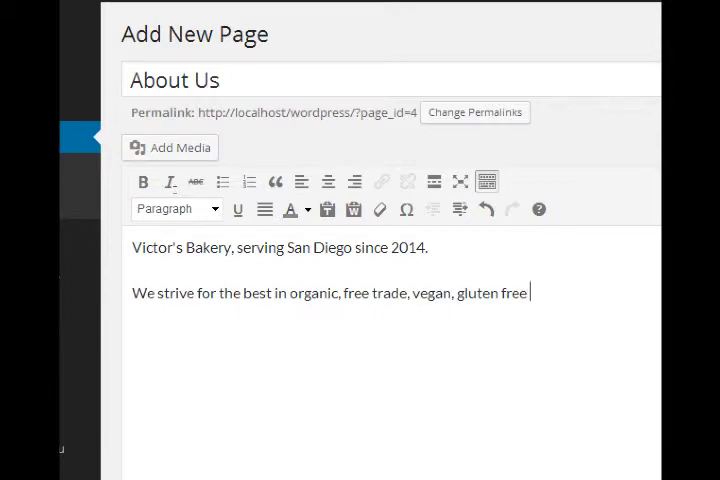
pyautogui.write('baked goods.')
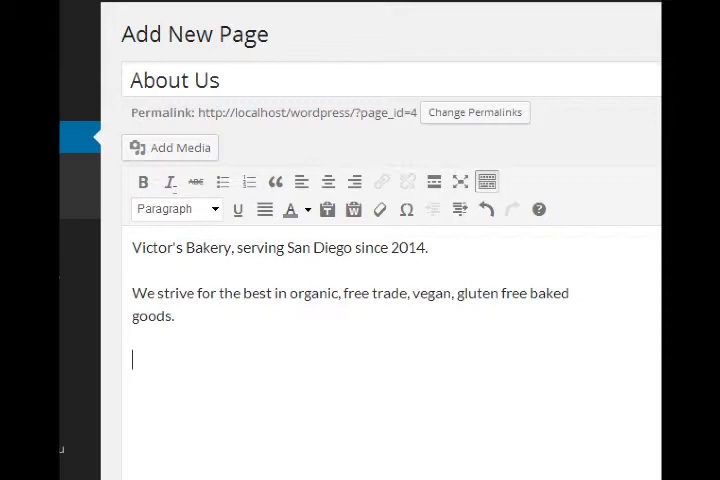
pyautogui.moveTo(170, 147)
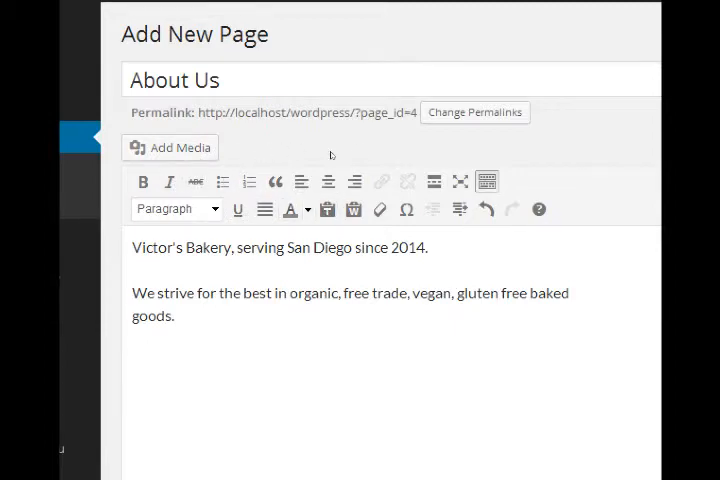
pyautogui.moveTo(143, 181)
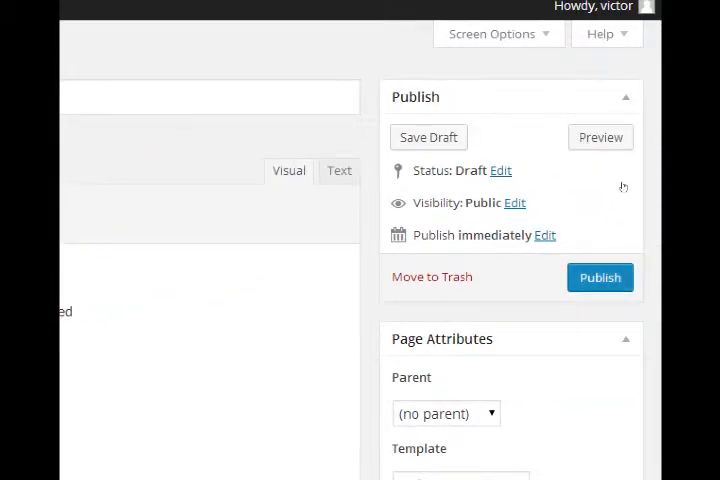
# Publish the About Us page and go to the public Victor's Bakery site
pyautogui.click(599, 277)
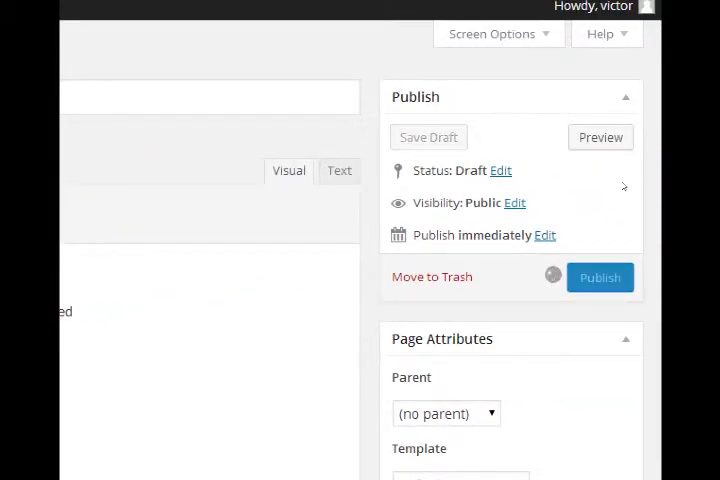
pyautogui.click(599, 277)
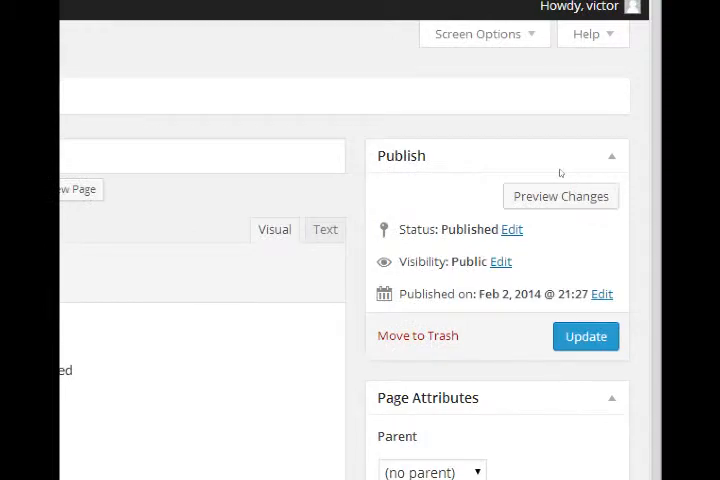
pyautogui.click(585, 336)
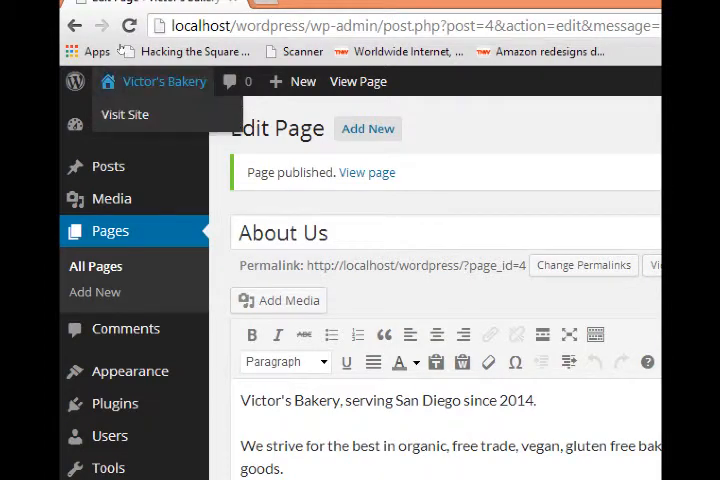
pyautogui.click(124, 114)
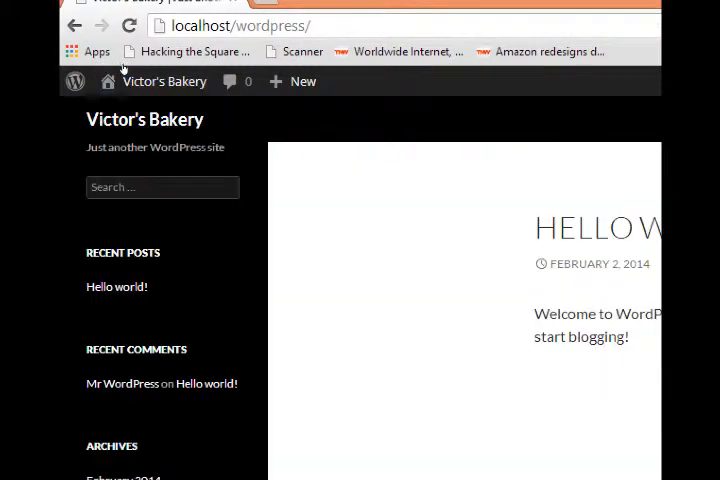
pyautogui.moveTo(221, 215)
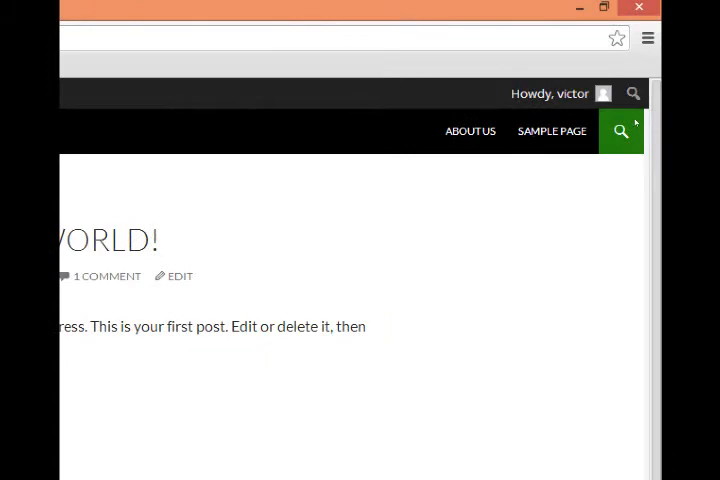
pyautogui.moveTo(468, 73)
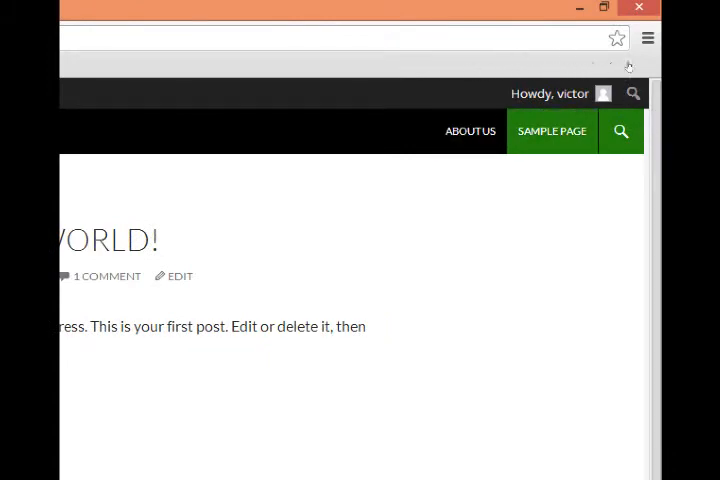
pyautogui.moveTo(591, 67)
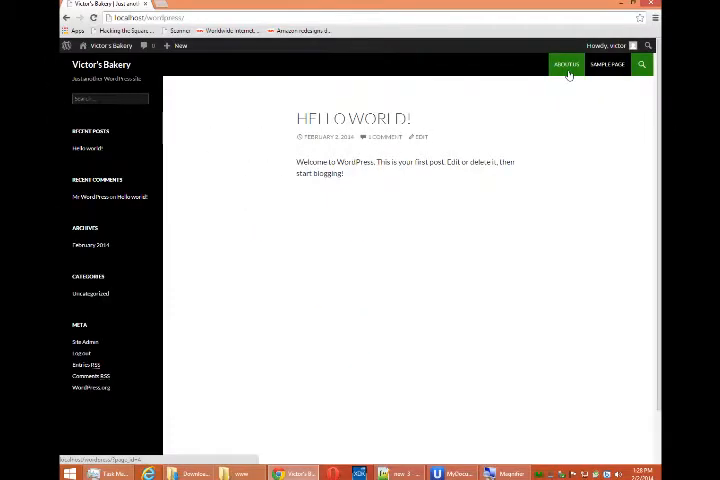
# View About Us on the live site, then reveal the + New content menu in the toolbar
pyautogui.click(566, 64)
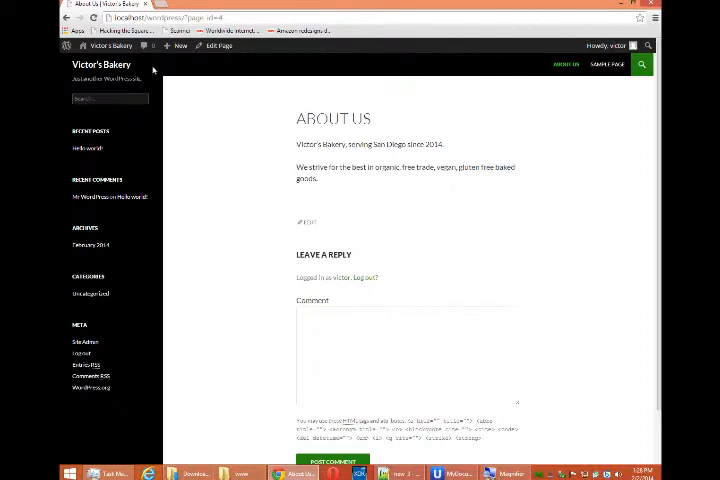
pyautogui.click(177, 45)
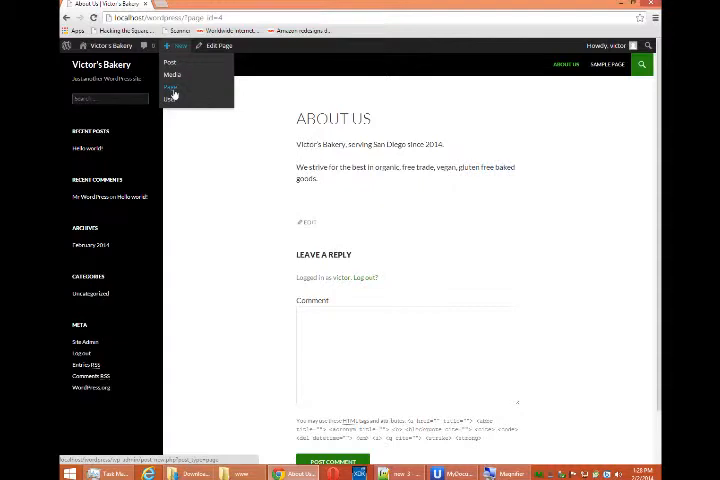
# Create a page titled 'Contact us' listing Victor's Bakery, 123 Fake St, San Diego, CA 91913
pyautogui.click(172, 85)
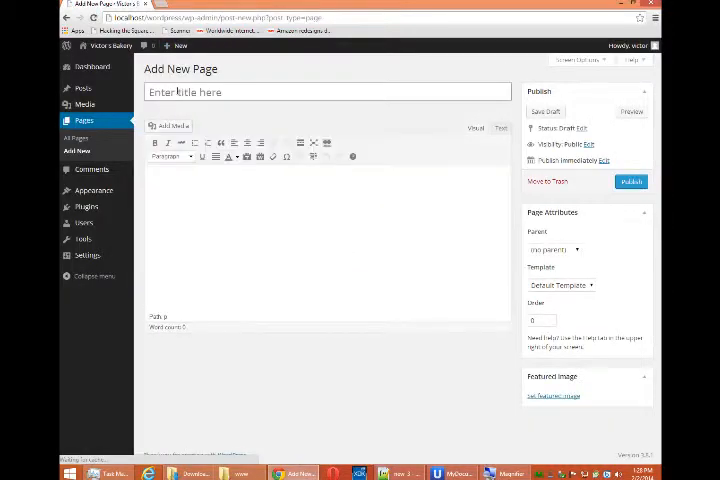
pyautogui.click(327, 91)
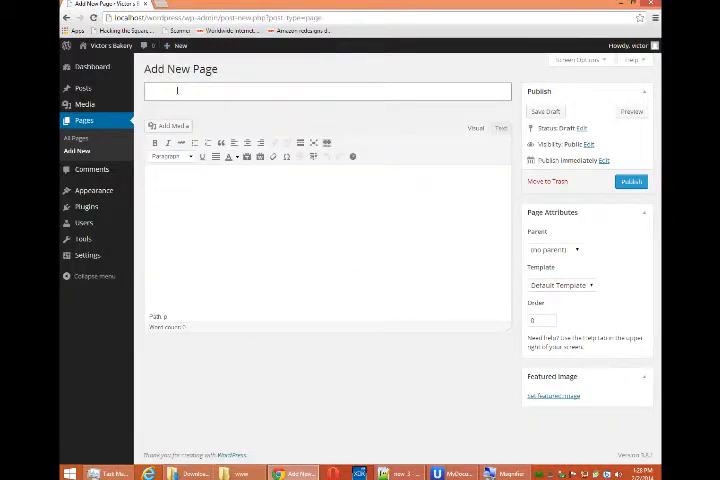
pyautogui.write('Contact us')
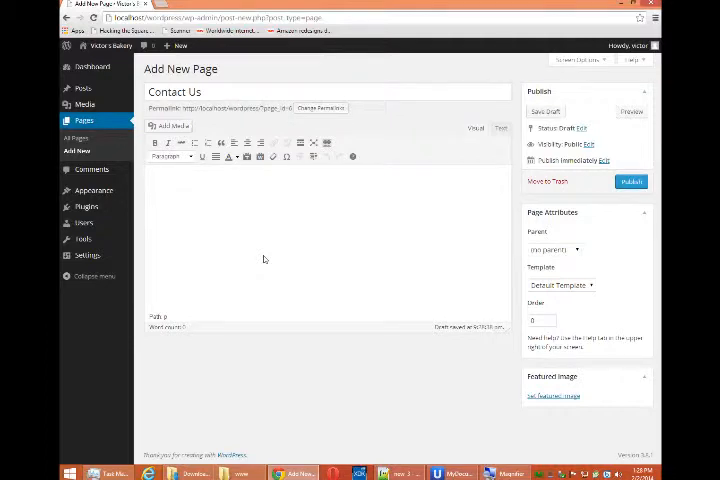
pyautogui.write("Victor's Bakery")
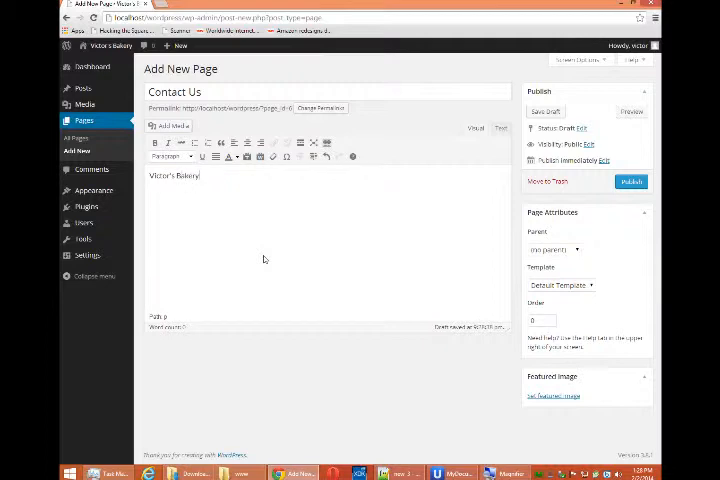
pyautogui.write('123 Fake St')
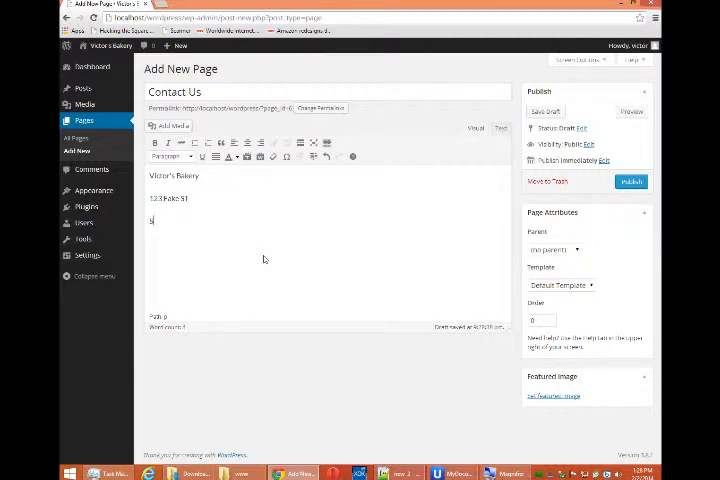
pyautogui.write('San Diego, CA 91913')
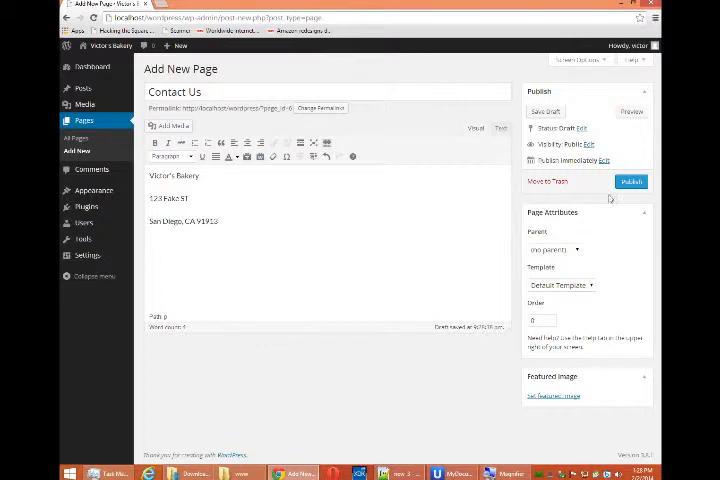
# Publish the Contact Us page
pyautogui.click(631, 181)
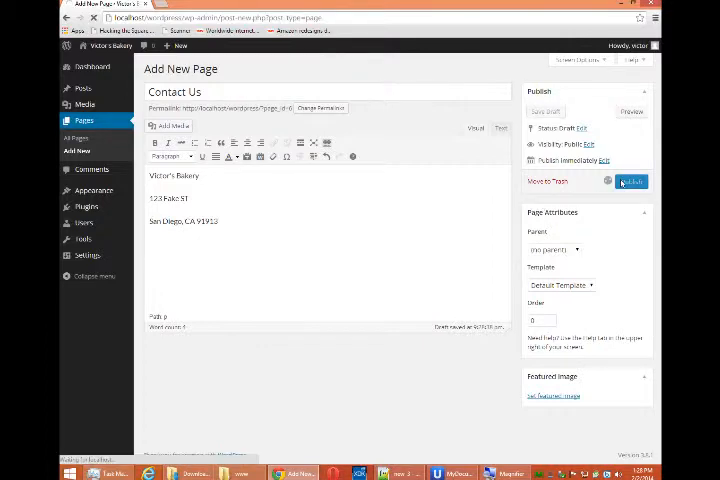
pyautogui.click(630, 181)
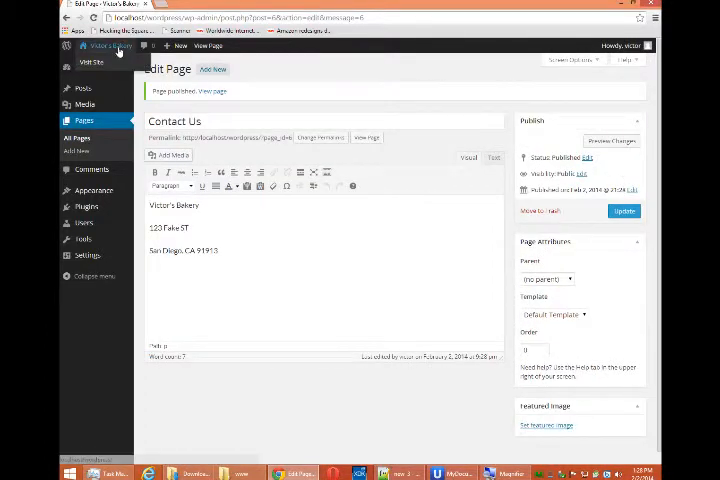
# On the live site visit About Us, Contact Us and Sample Page, then reveal the site admin shortcuts
pyautogui.click(90, 63)
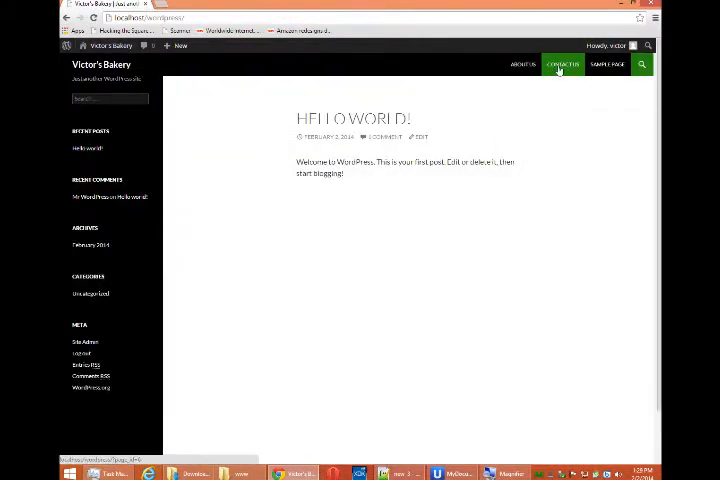
pyautogui.moveTo(521, 64)
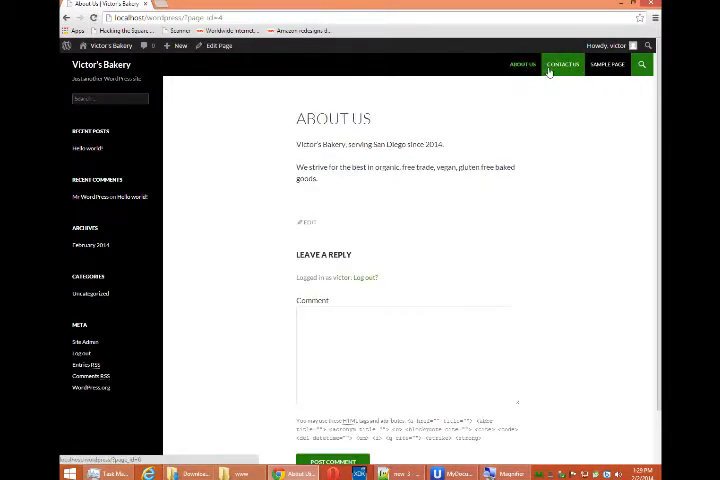
pyautogui.click(562, 64)
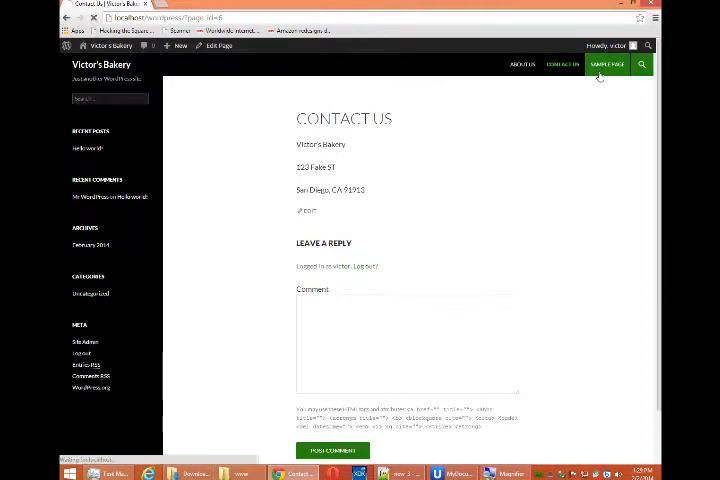
pyautogui.click(605, 64)
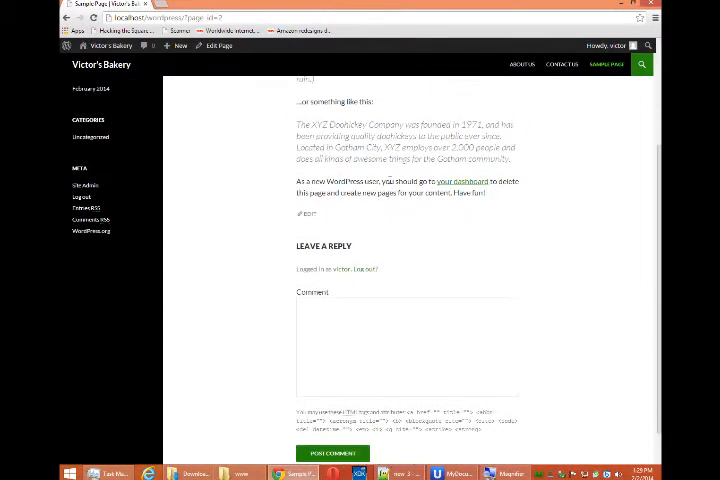
pyautogui.scroll(3)
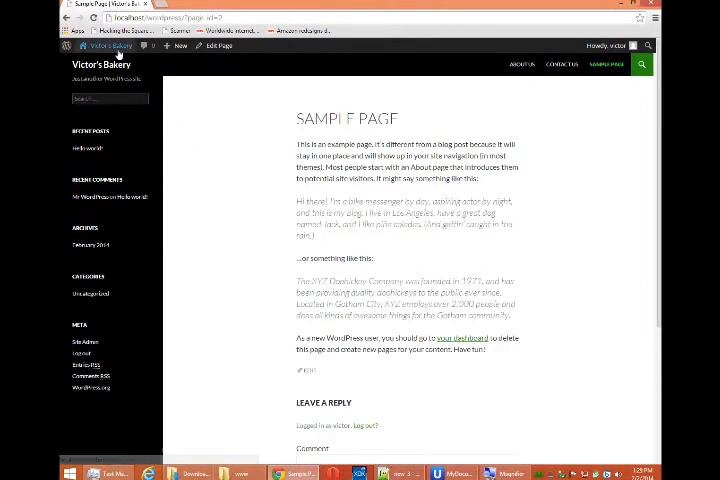
pyautogui.click(100, 46)
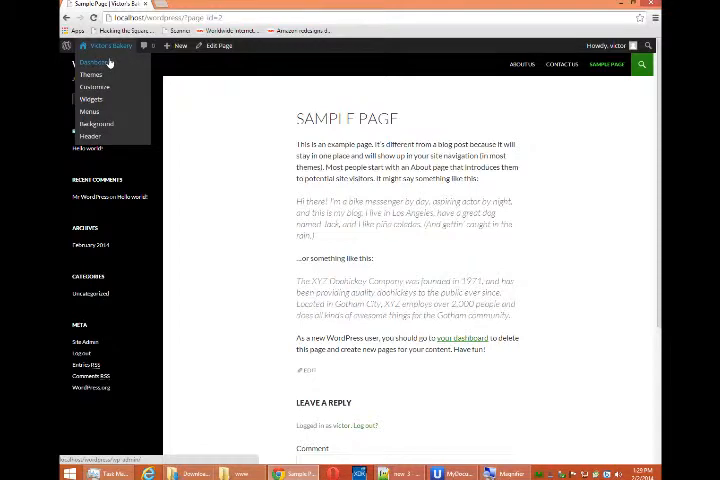
# From the Dashboard's Pages list move Sample Page to Trash and return to the live site
pyautogui.click(91, 61)
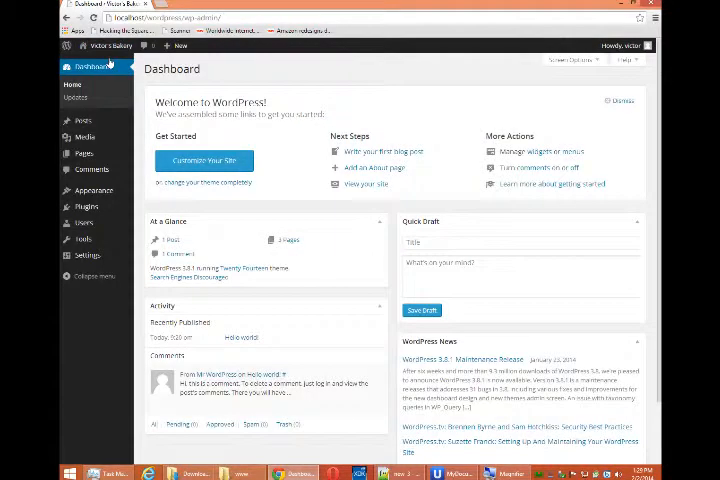
pyautogui.moveTo(84, 153)
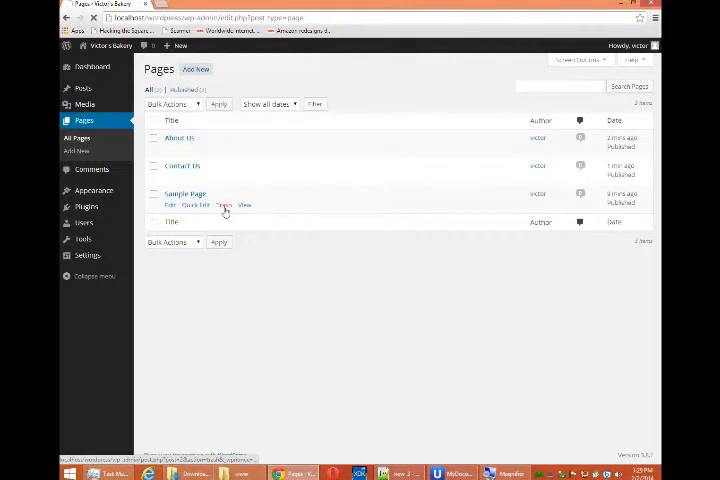
pyautogui.click(222, 205)
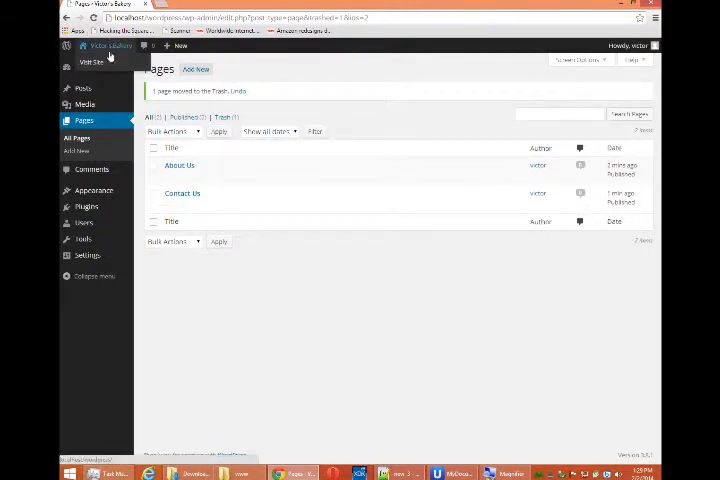
pyautogui.click(90, 62)
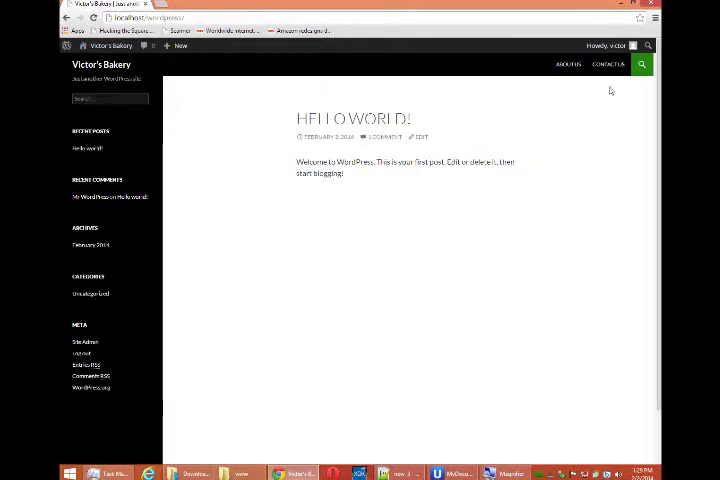
pyautogui.moveTo(570, 157)
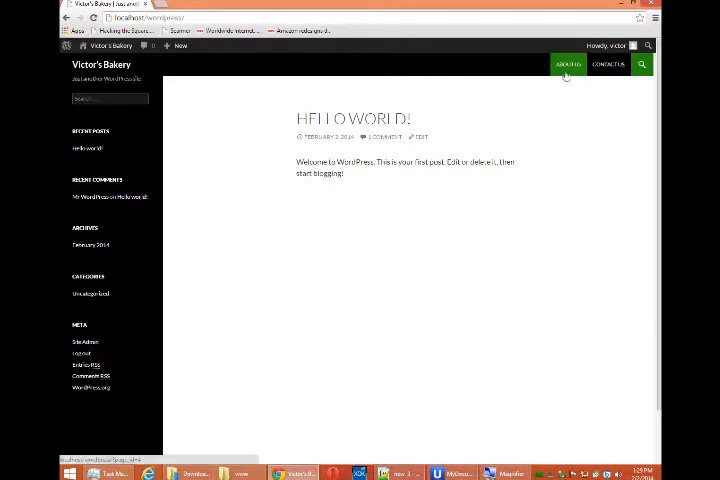
pyautogui.moveTo(408, 65)
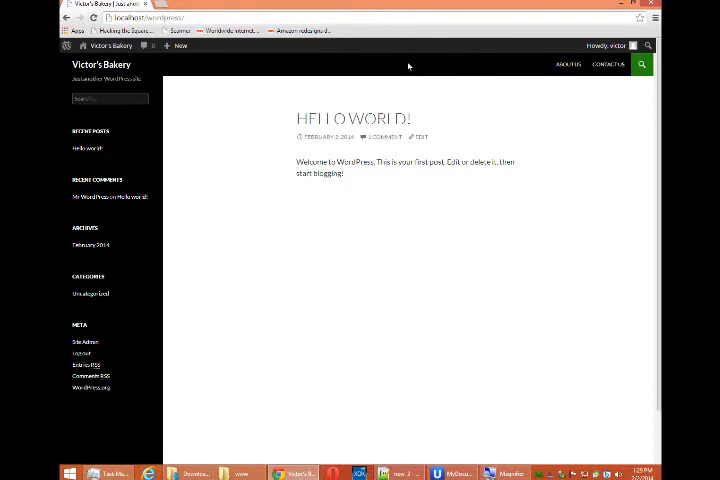
pyautogui.moveTo(551, 116)
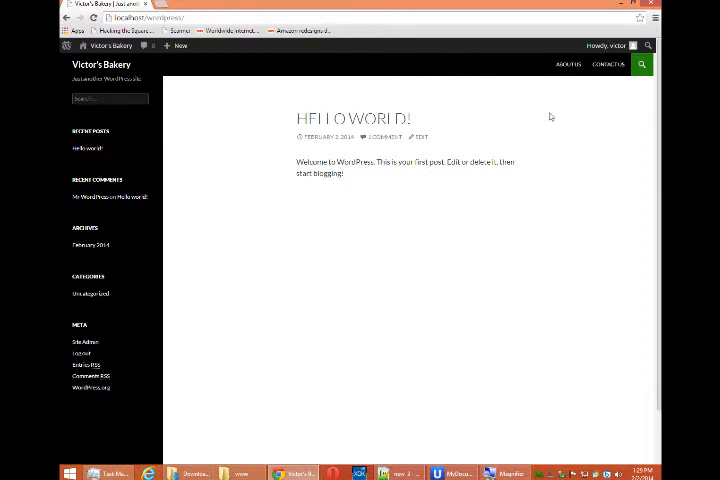
pyautogui.moveTo(458, 212)
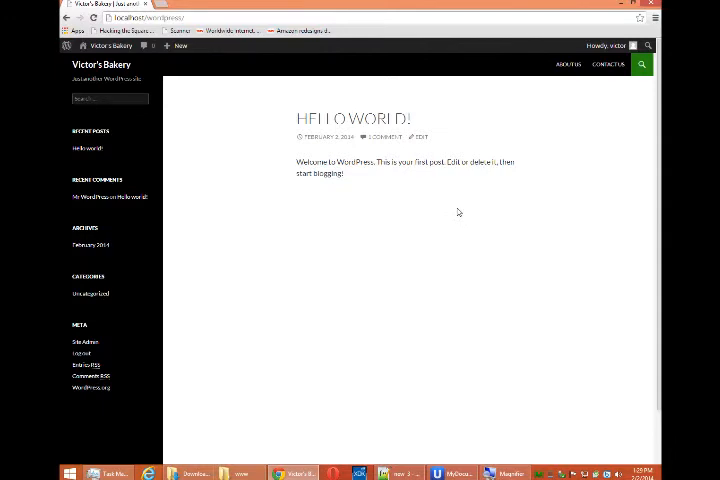